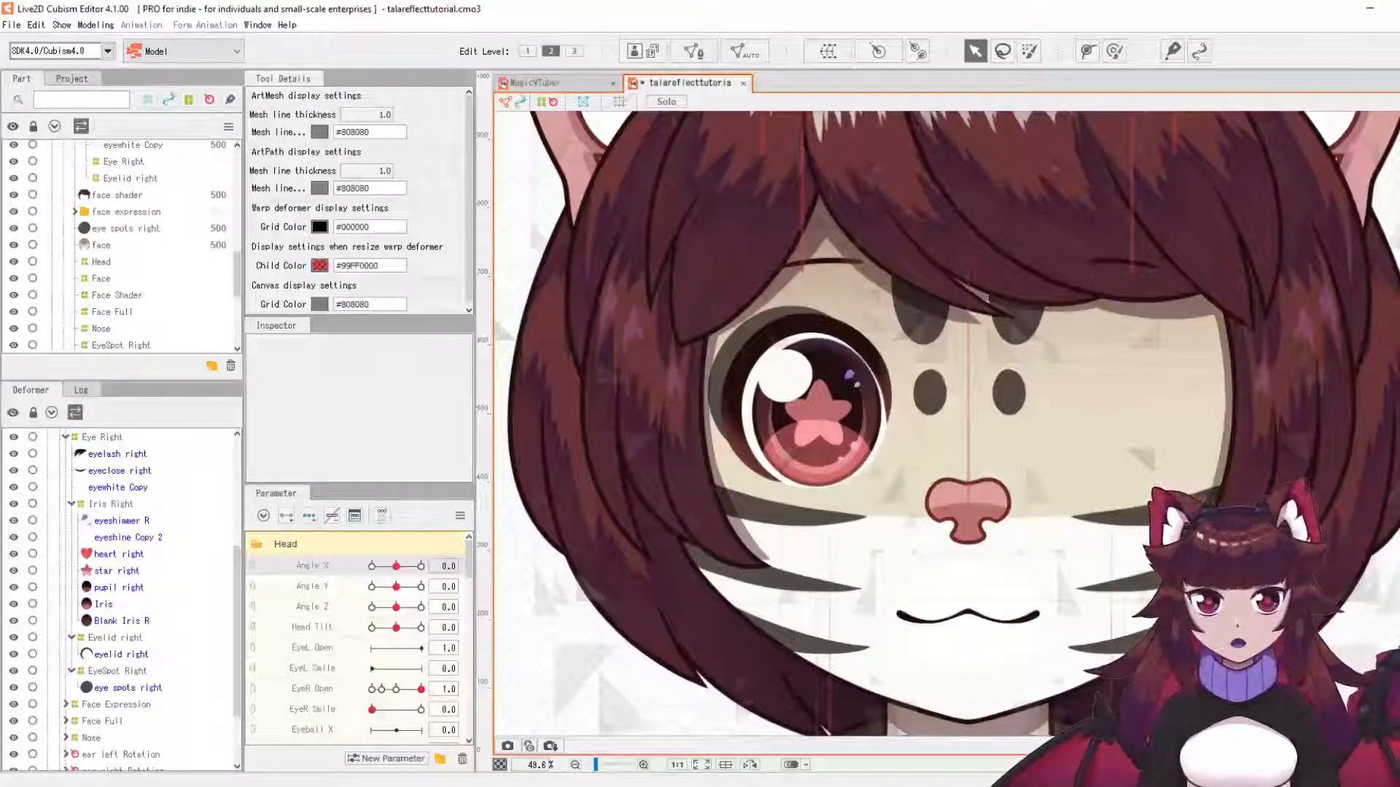
pyautogui.moveTo(1133, 384)
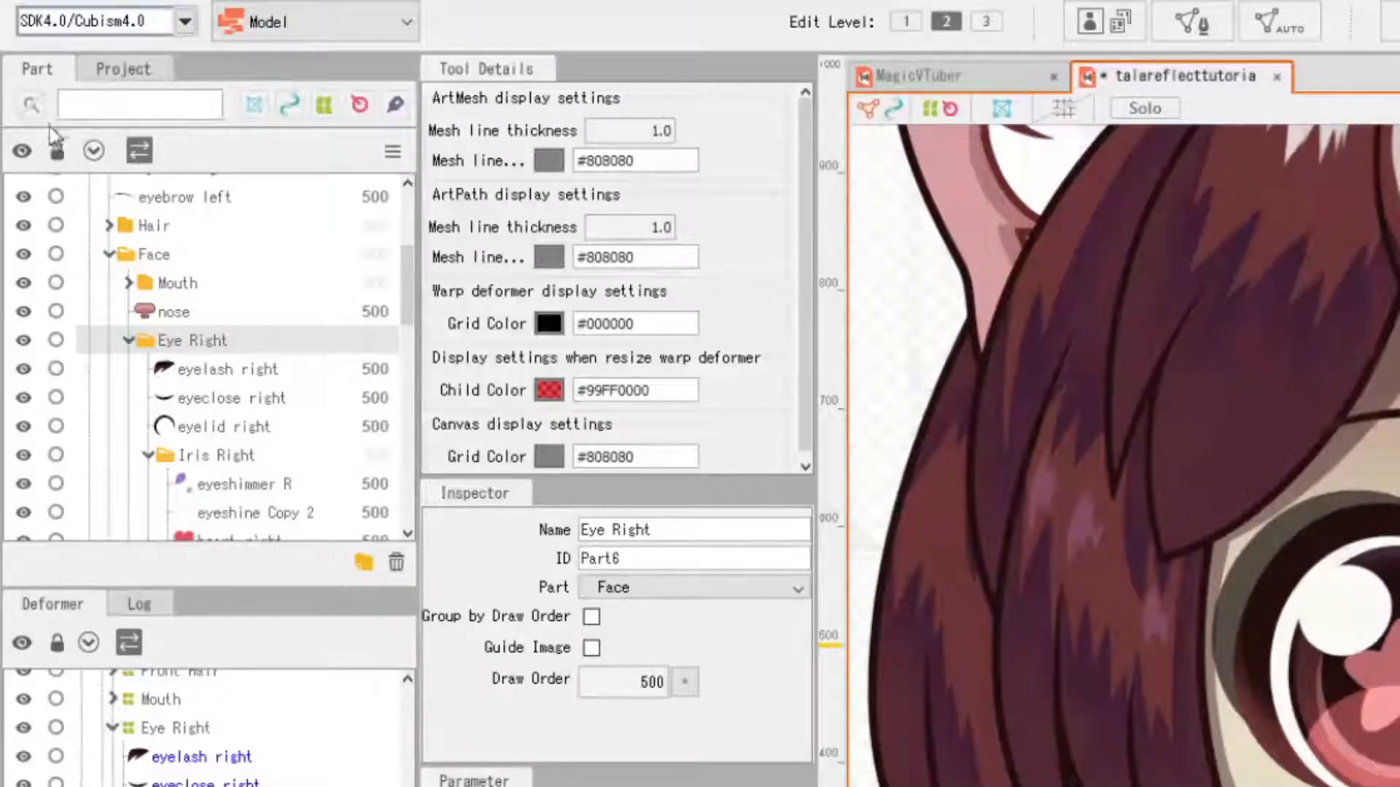
# Add a new part named 'Eye Left' from the Part palette
pyautogui.click(363, 561)
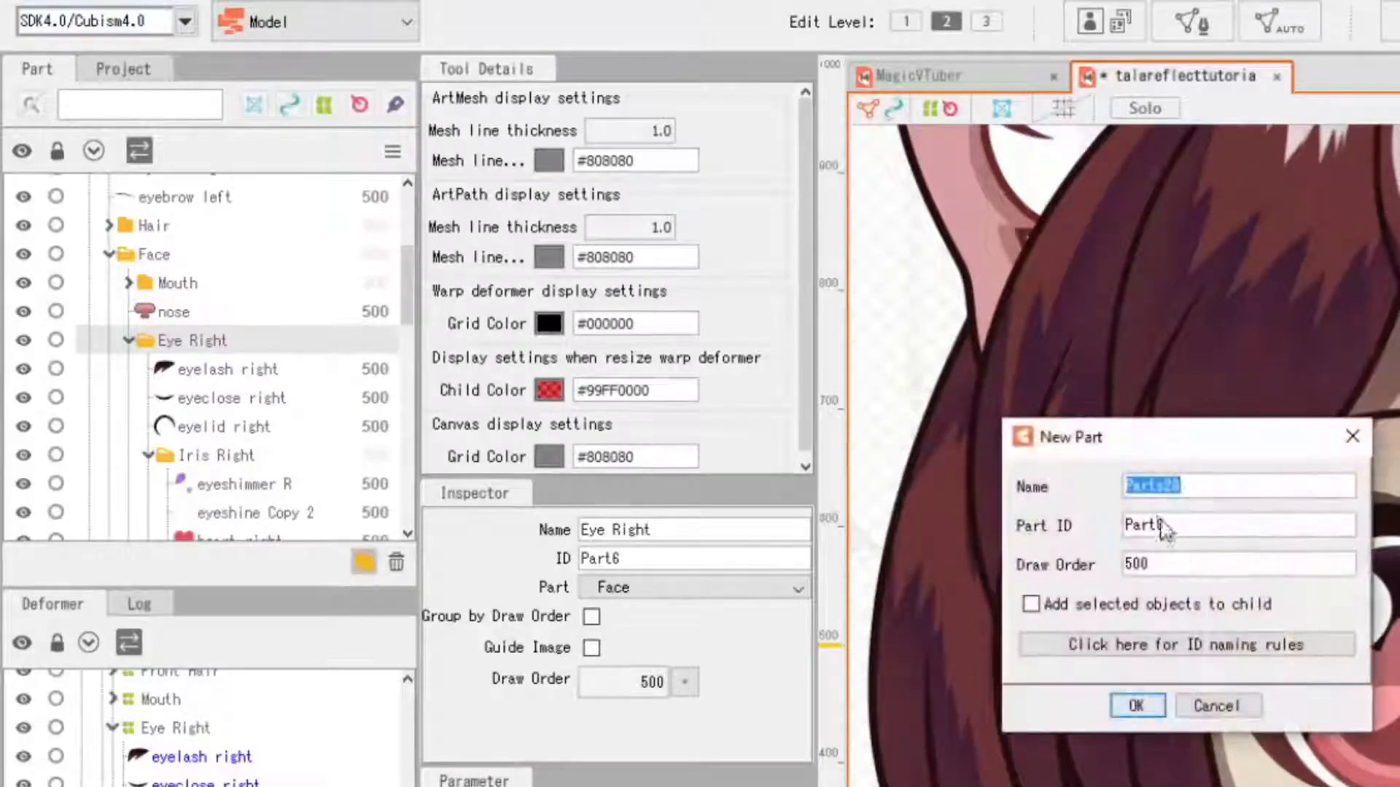
pyautogui.write('Eye Lef')
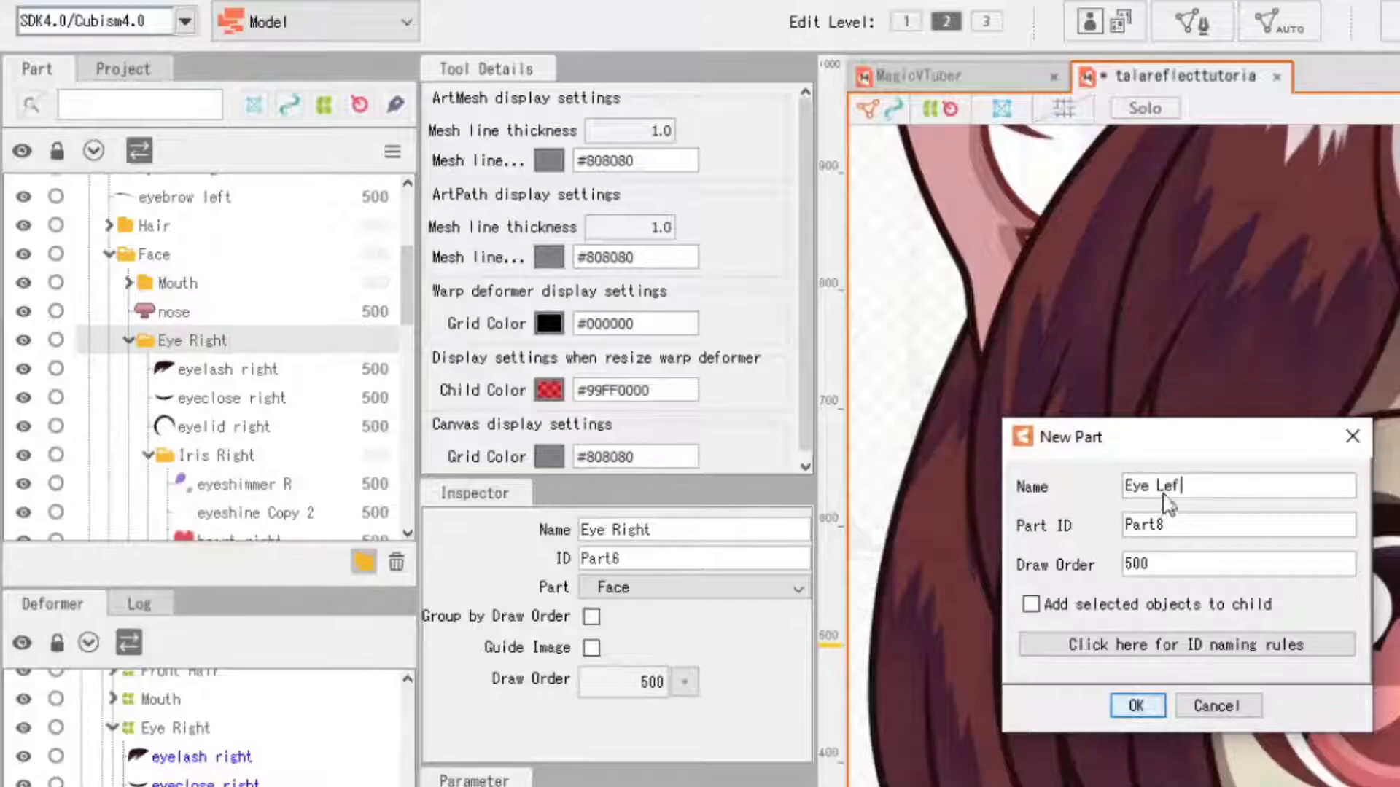
pyautogui.click(1136, 705)
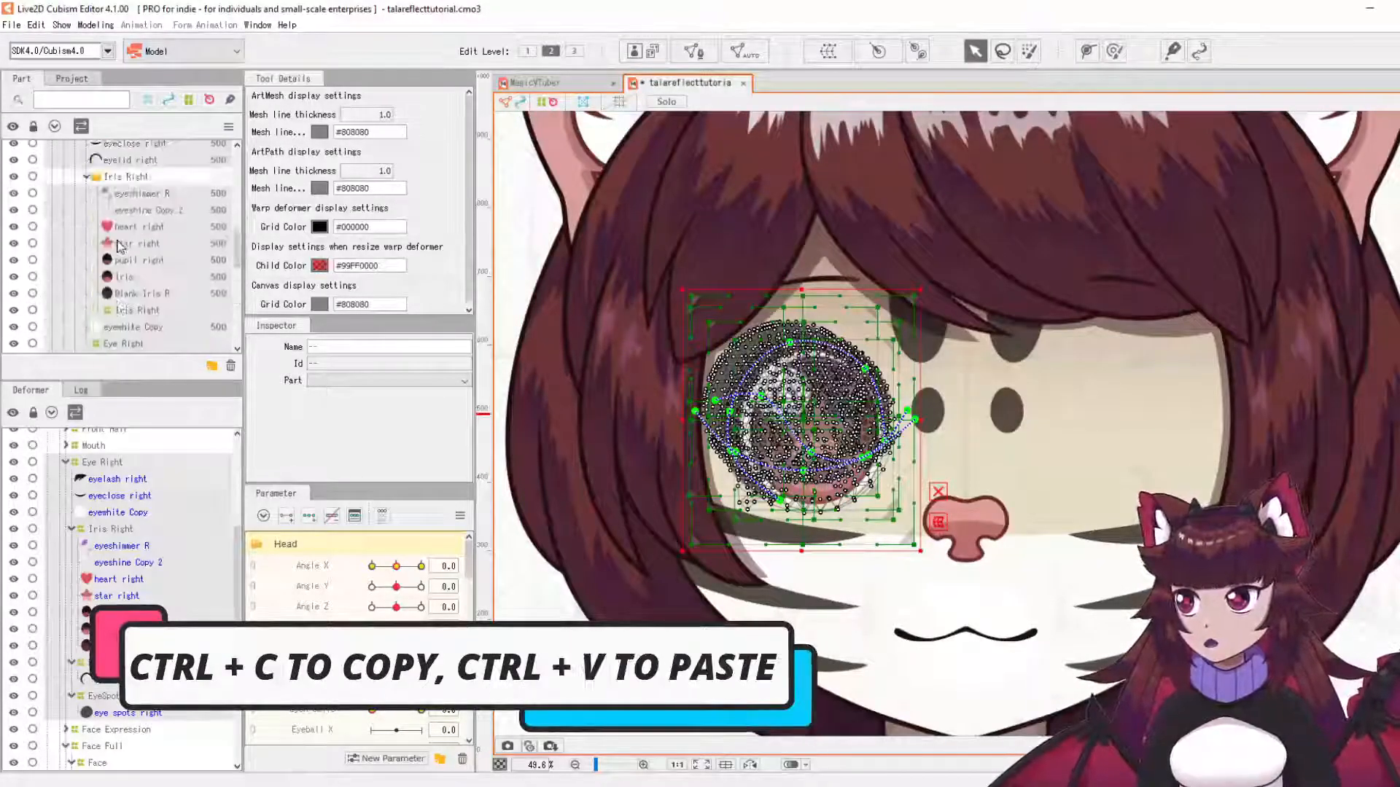
# Select the right eye's mesh and deformer layers for duplication
pyautogui.click(107, 275)
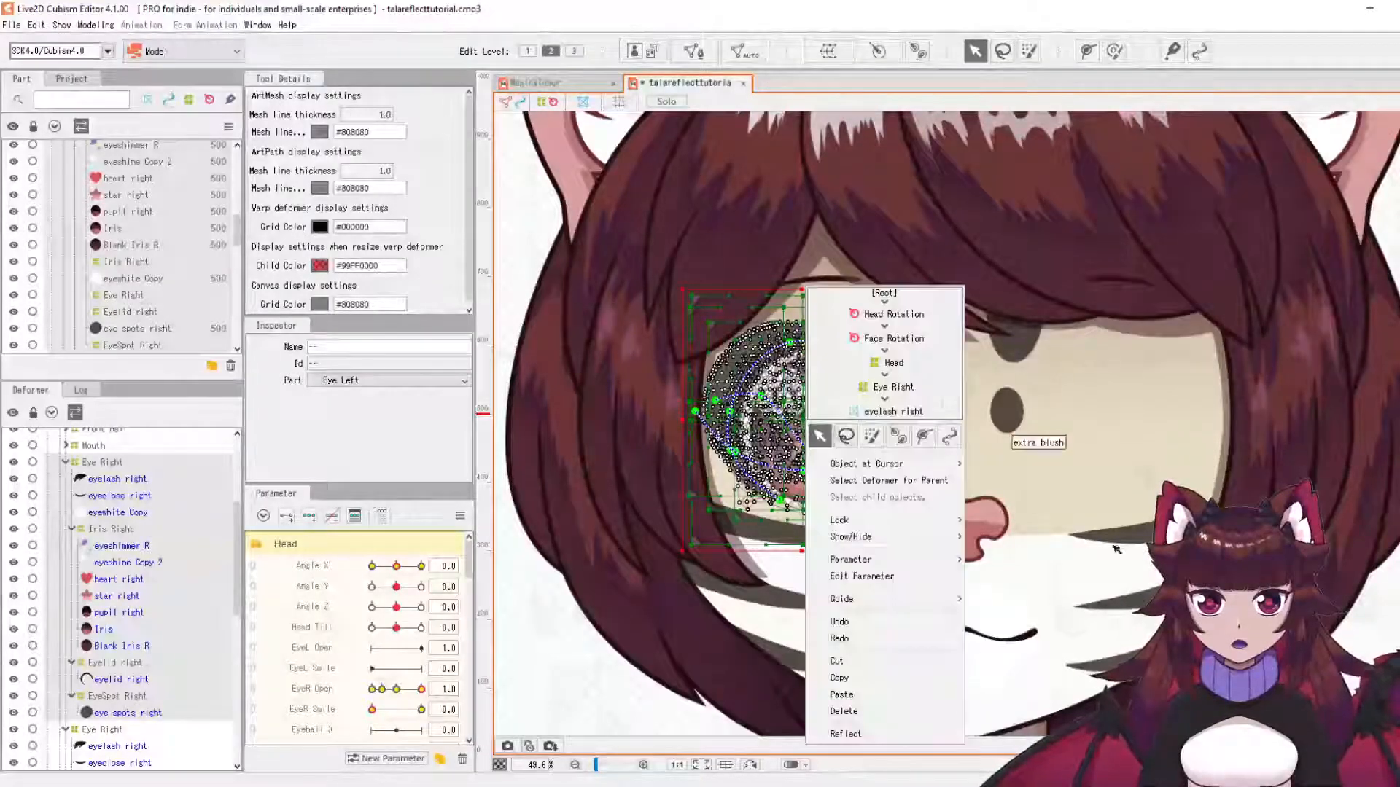
pyautogui.moveTo(864, 463)
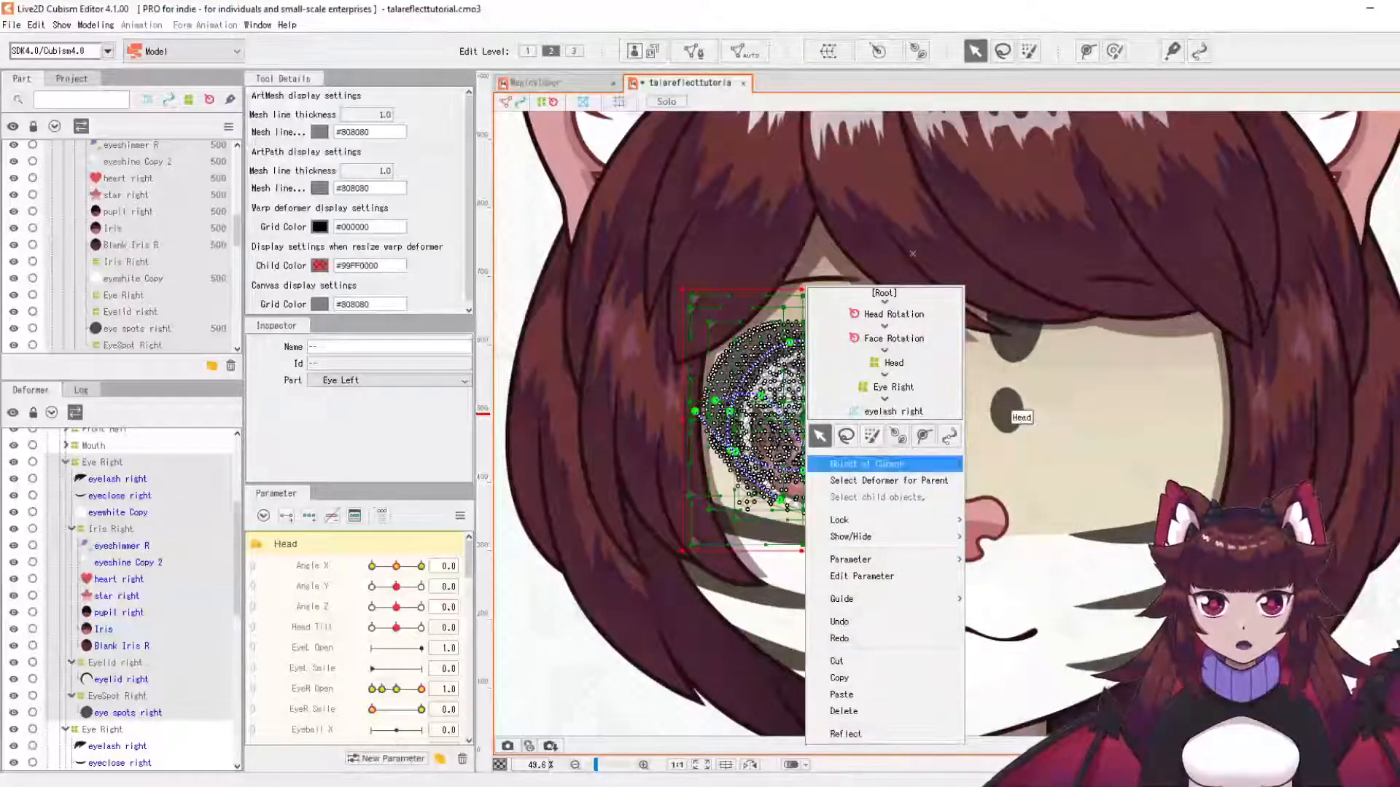
pyautogui.moveTo(841, 733)
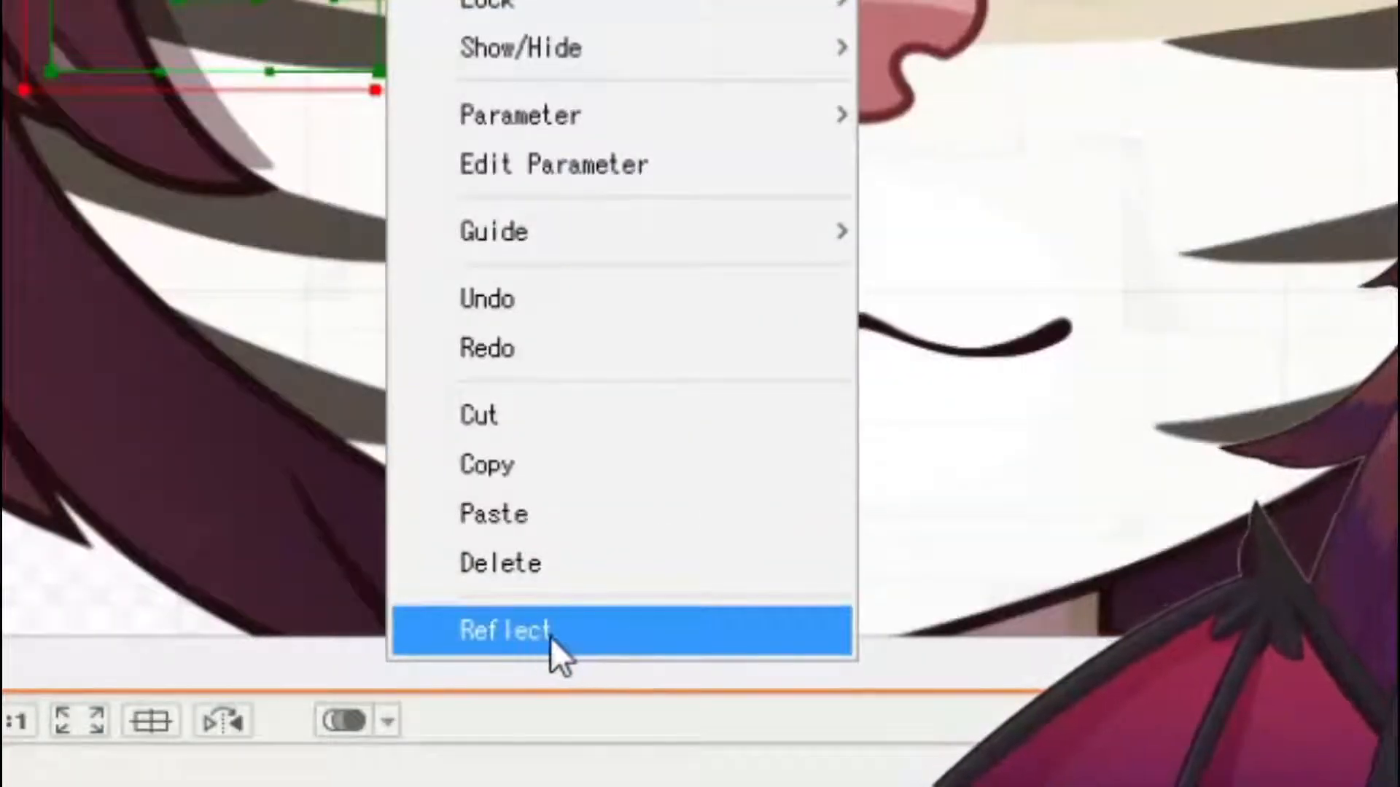
# Reflect the duplicated eye horizontally, including Angle X and EyeR Smile
pyautogui.click(508, 632)
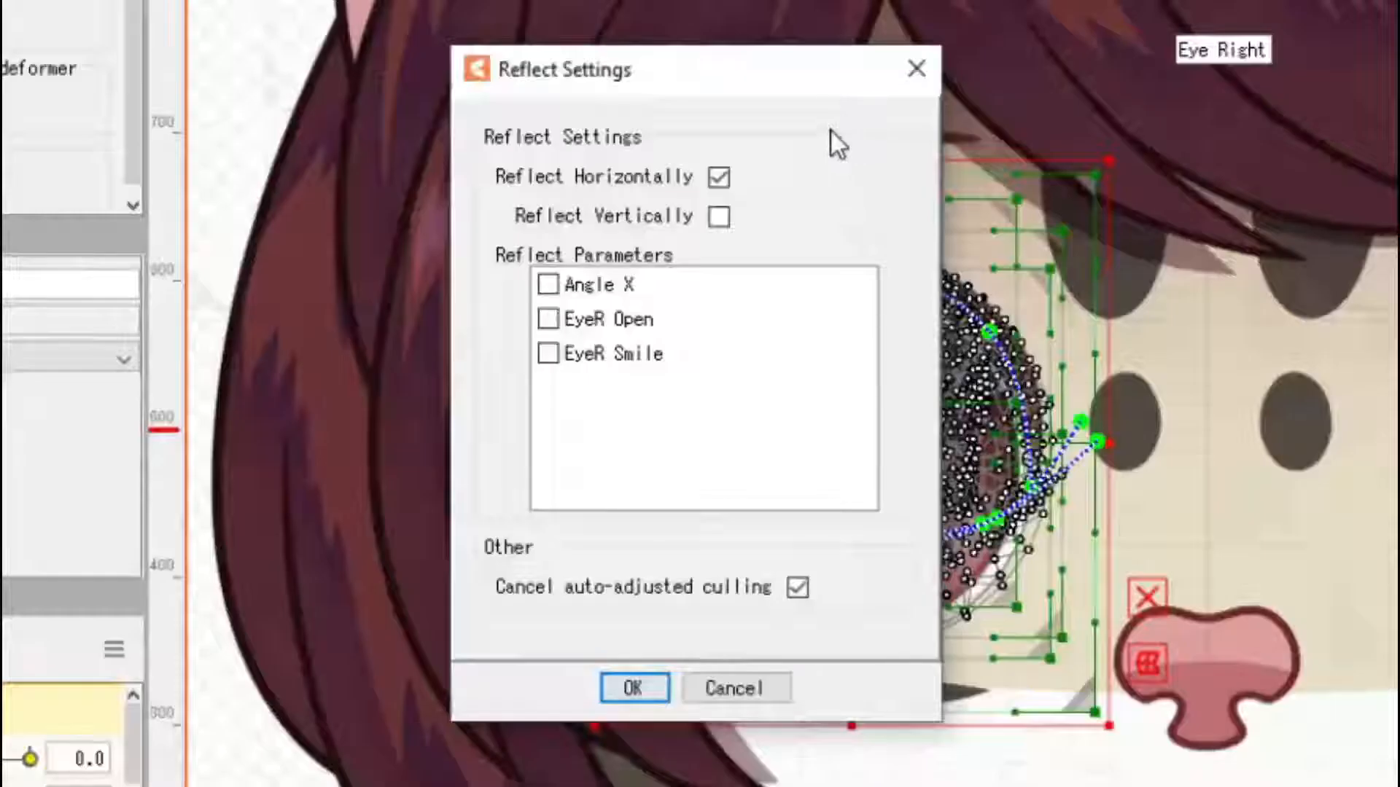
pyautogui.moveTo(629, 188)
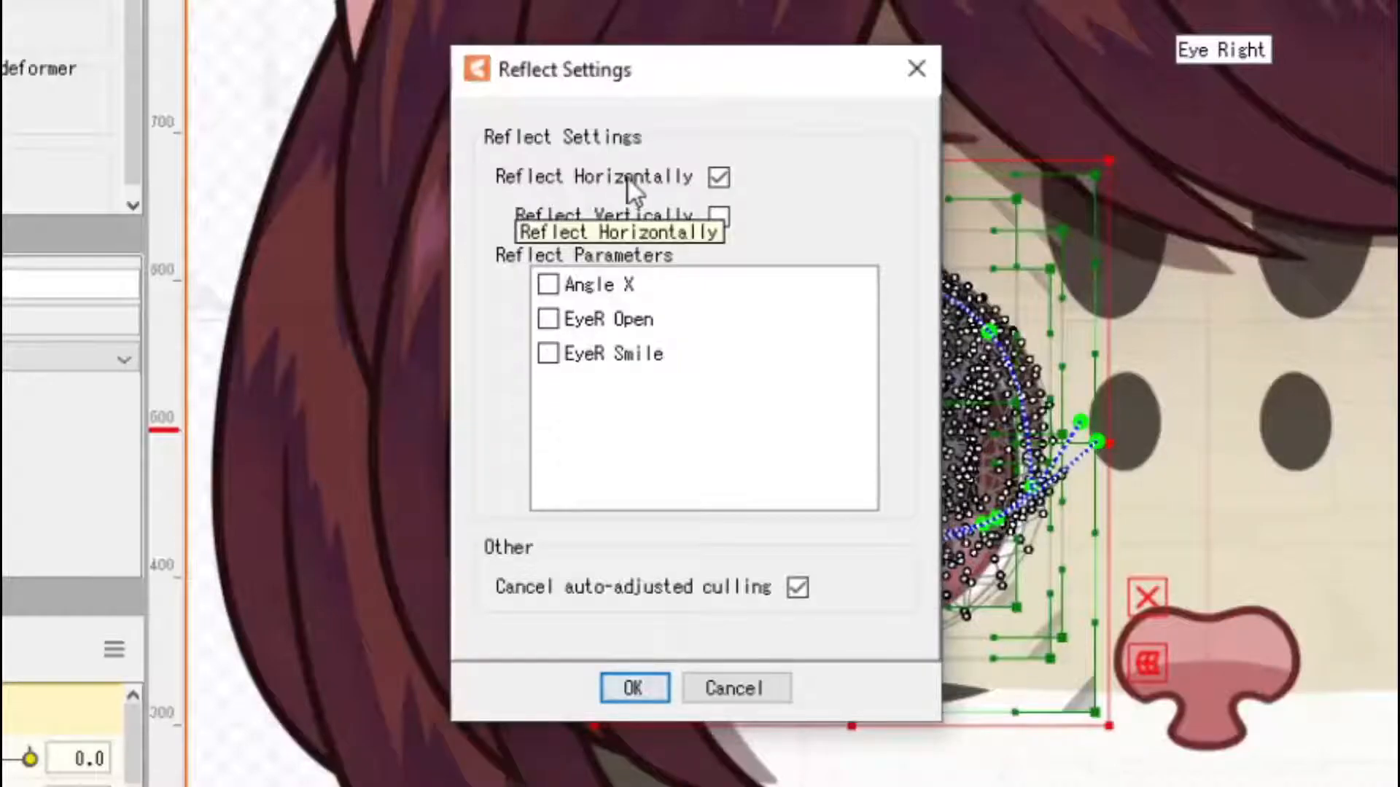
pyautogui.moveTo(614, 242)
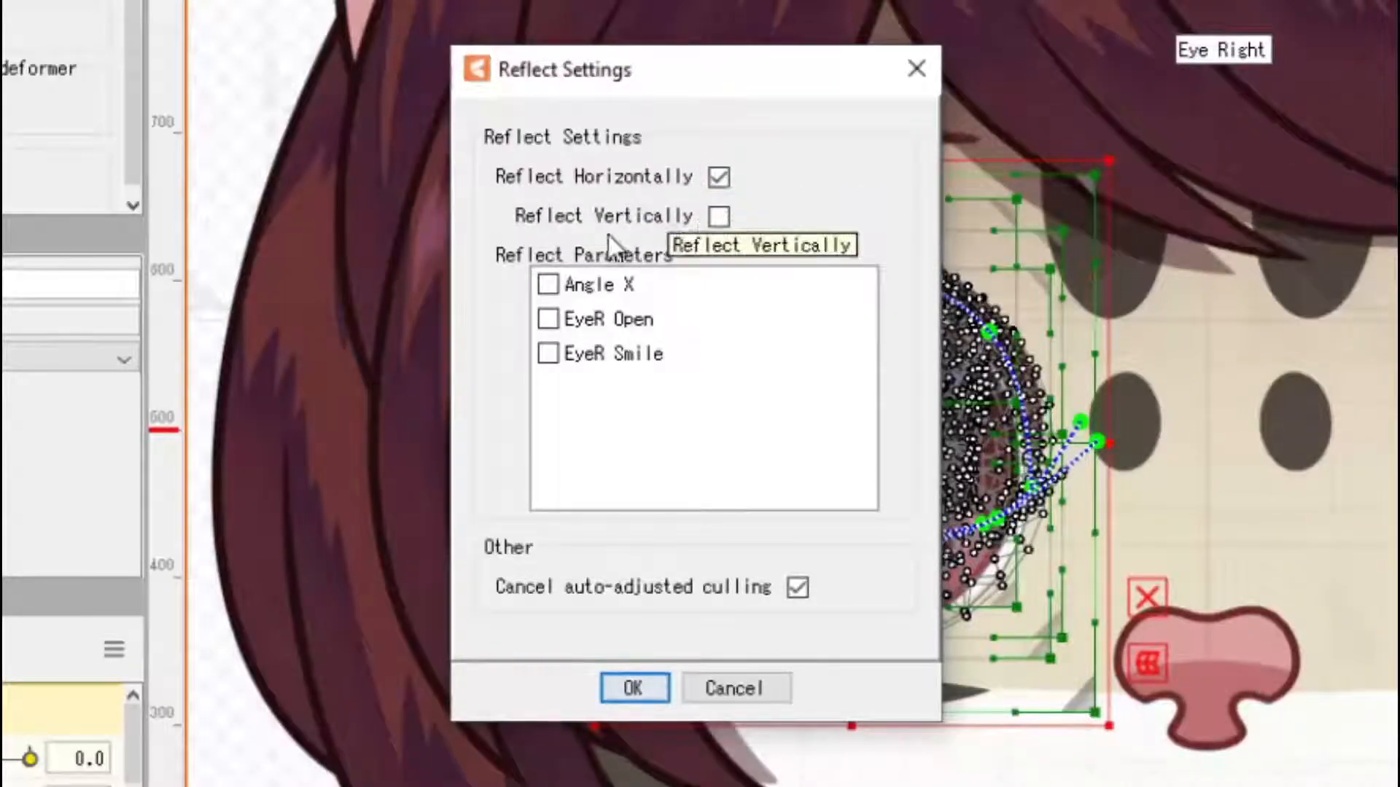
pyautogui.moveTo(1009, 303)
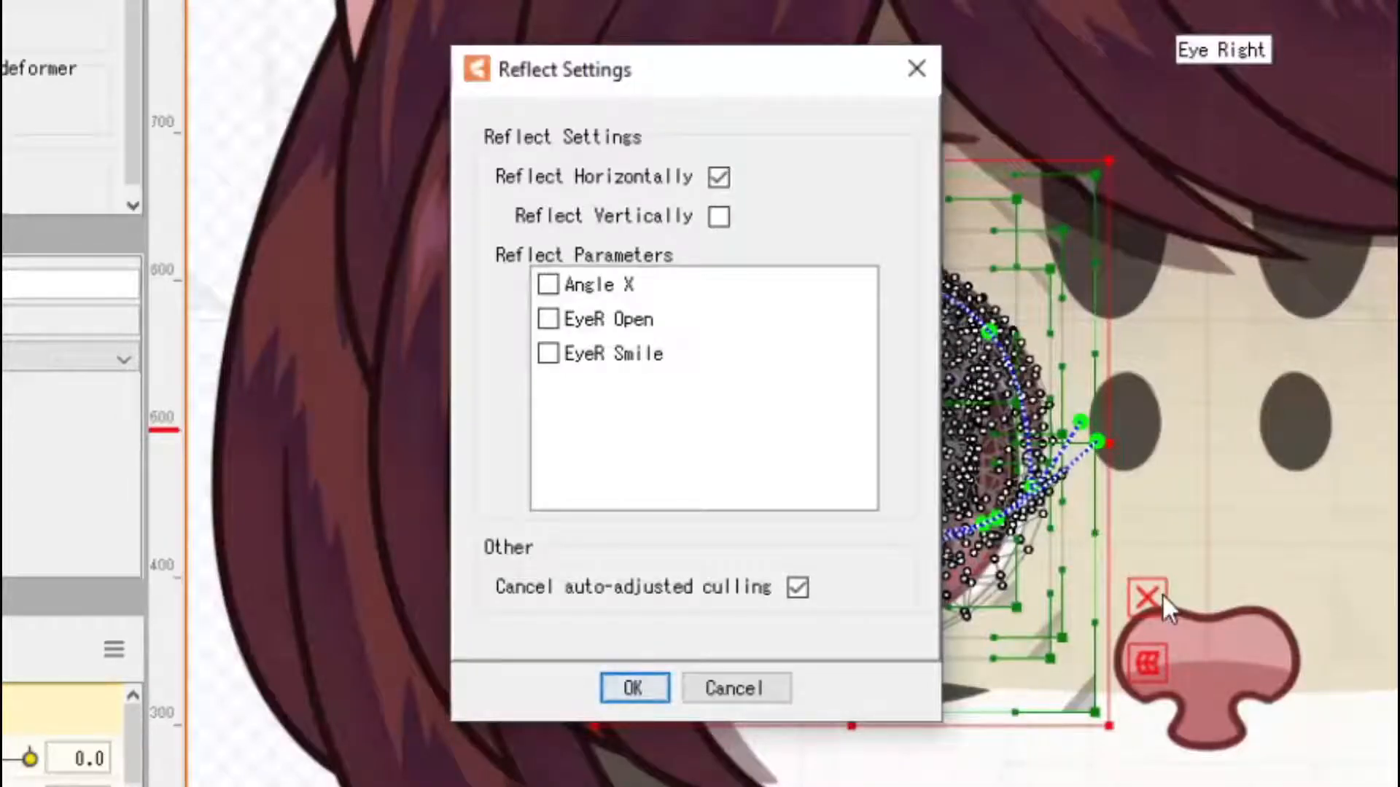
pyautogui.moveTo(516, 303)
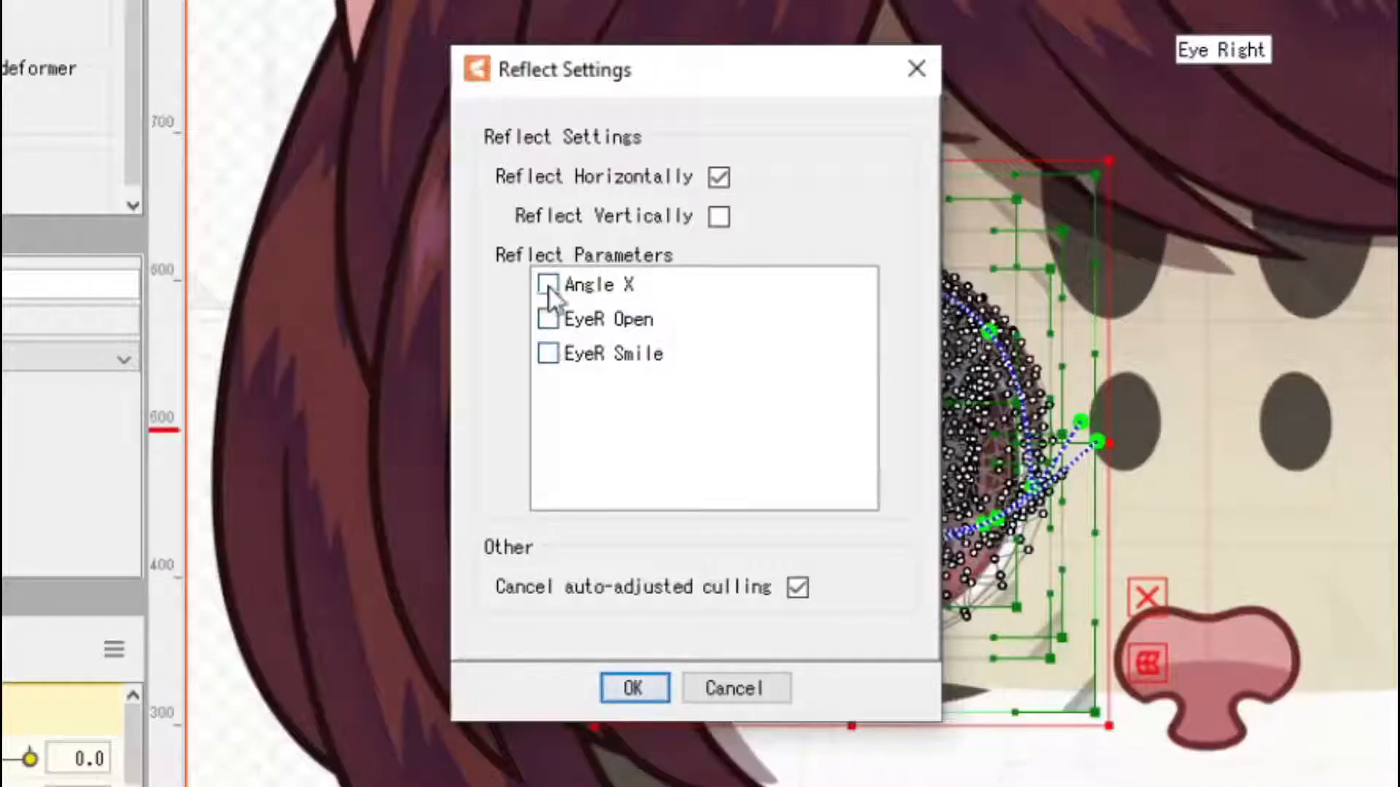
pyautogui.click(548, 285)
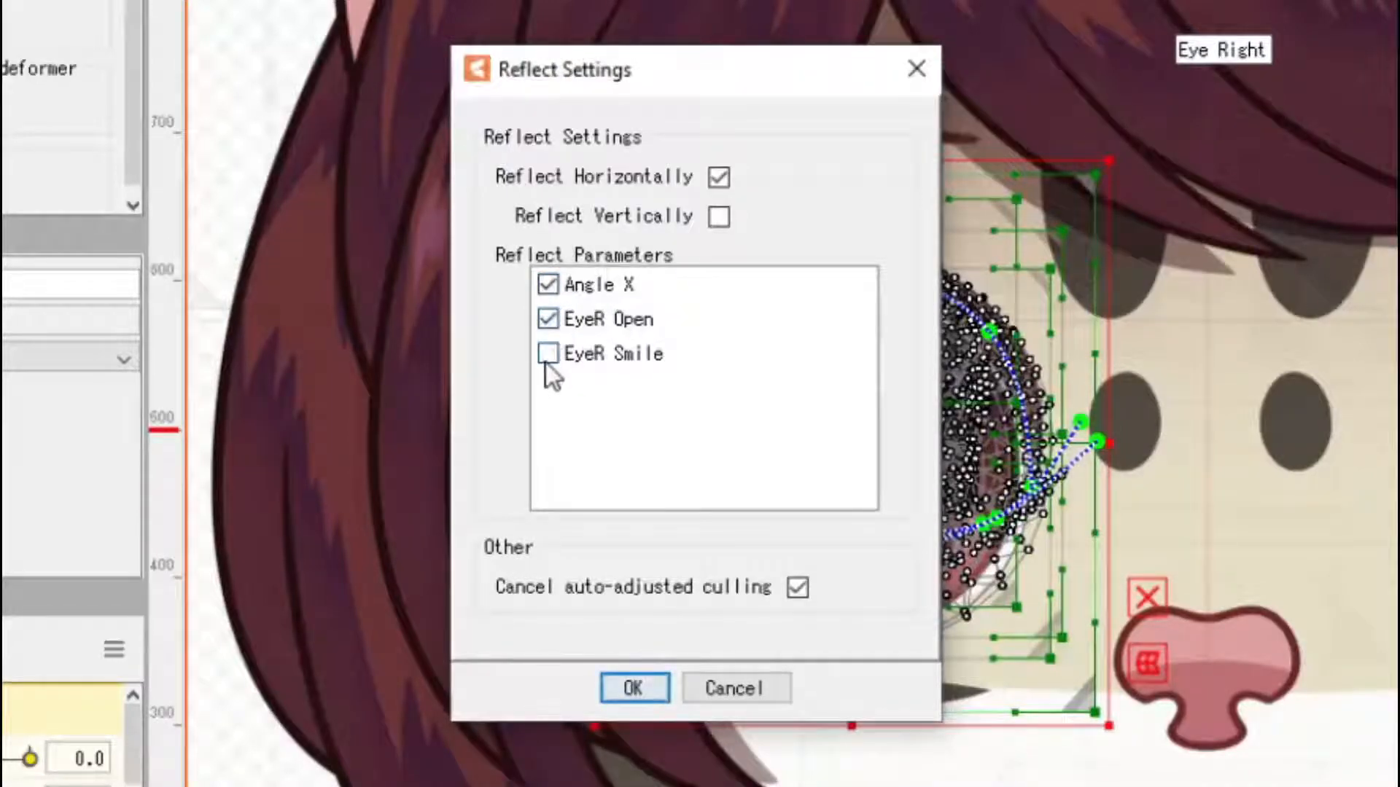
pyautogui.click(633, 688)
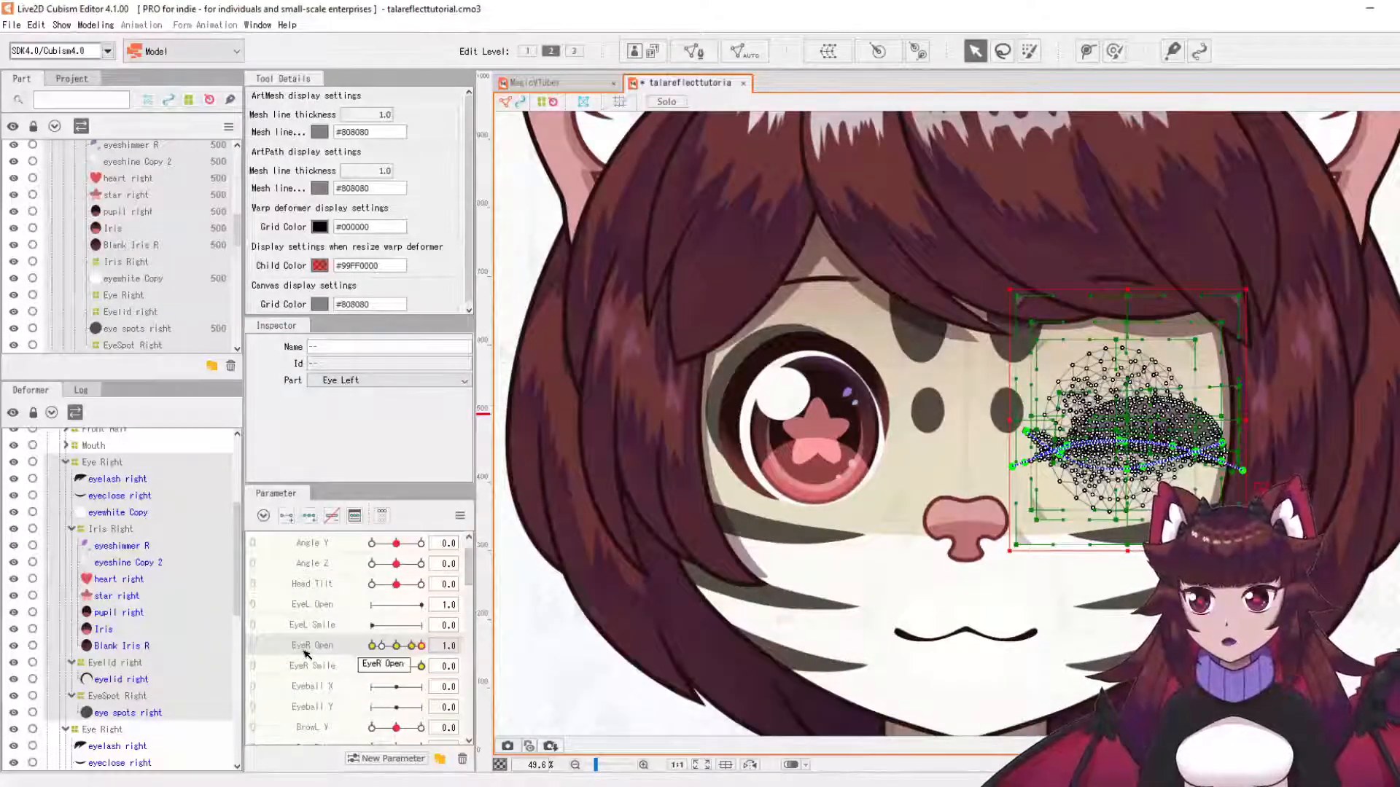
pyautogui.moveTo(324, 614)
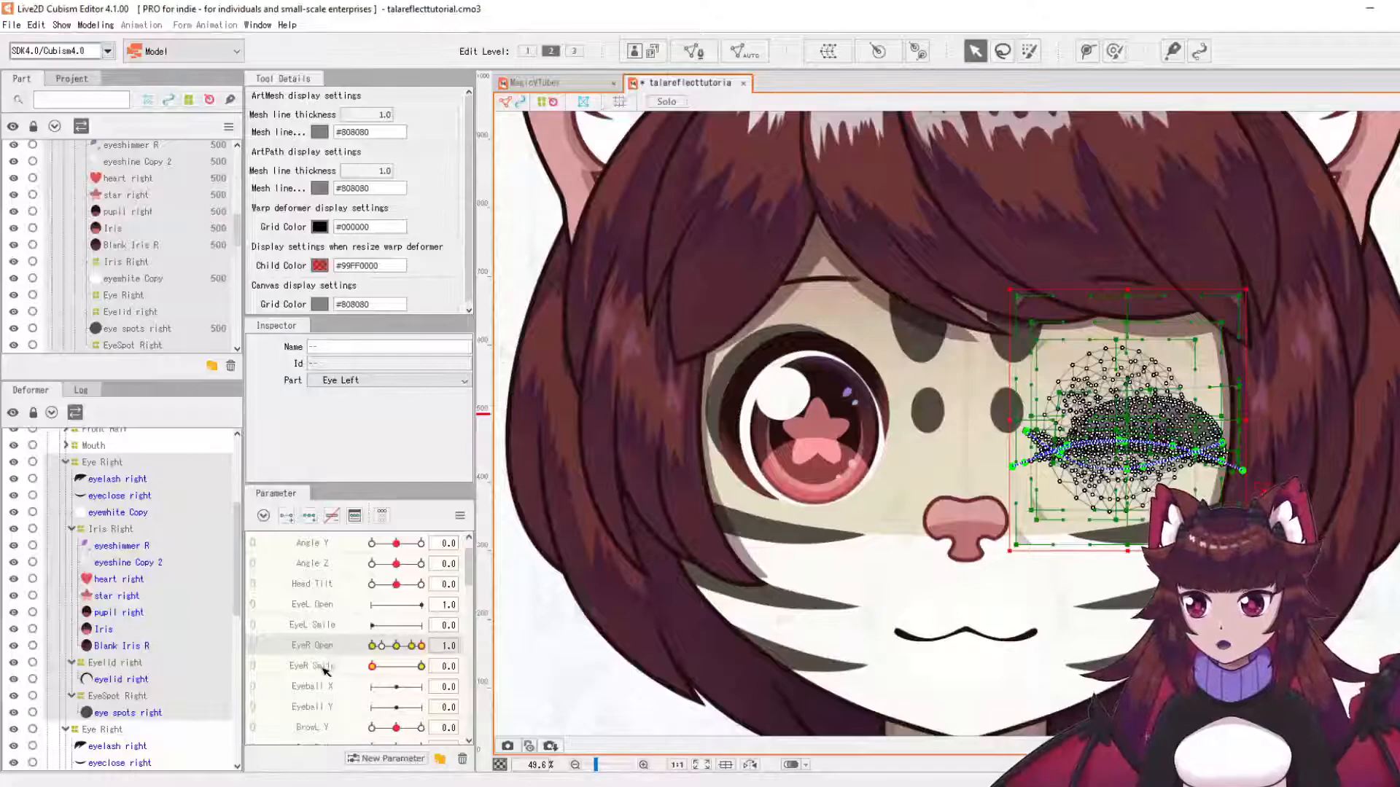
pyautogui.moveTo(332, 638)
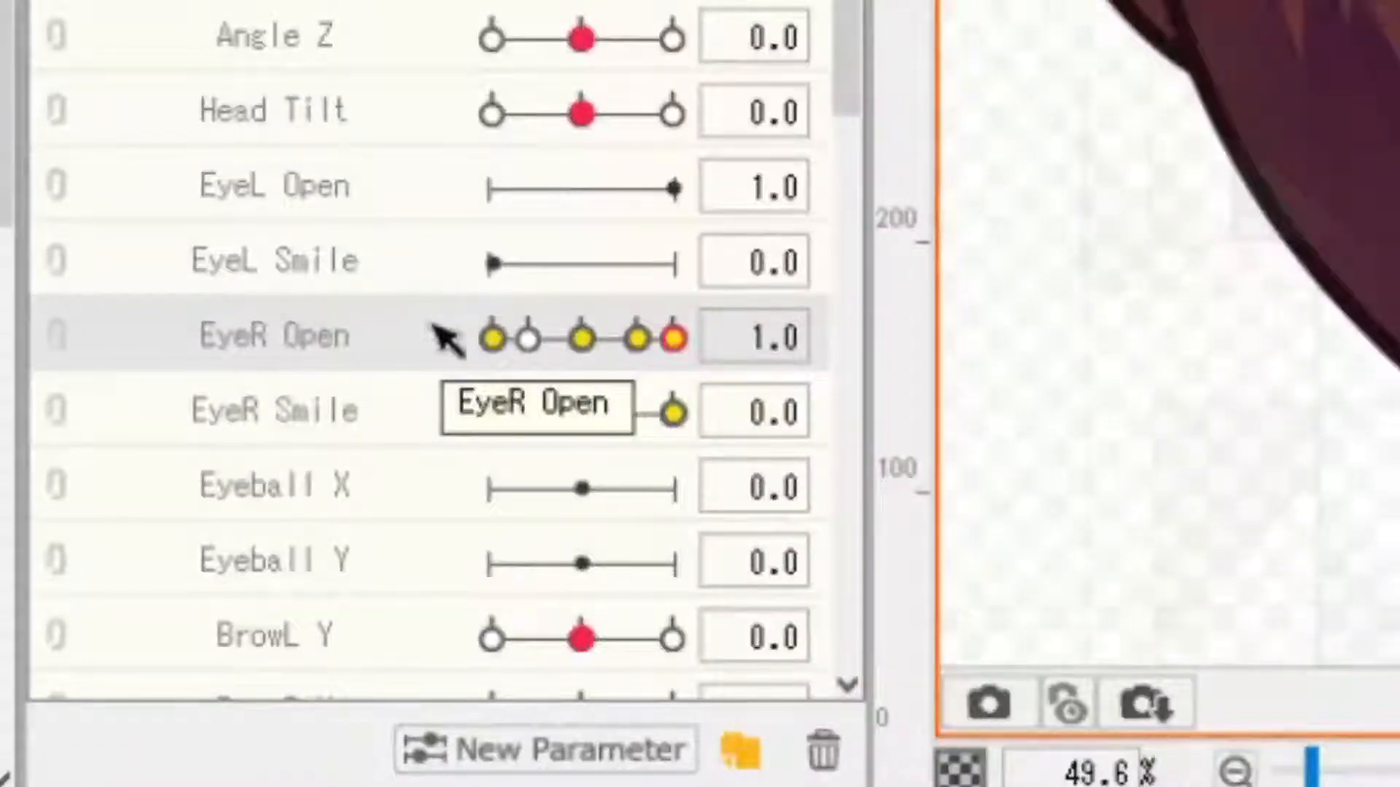
# Retarget the mirrored eye's EyeR Open keyforms onto EyeL Open
pyautogui.doubleClick(755, 336)
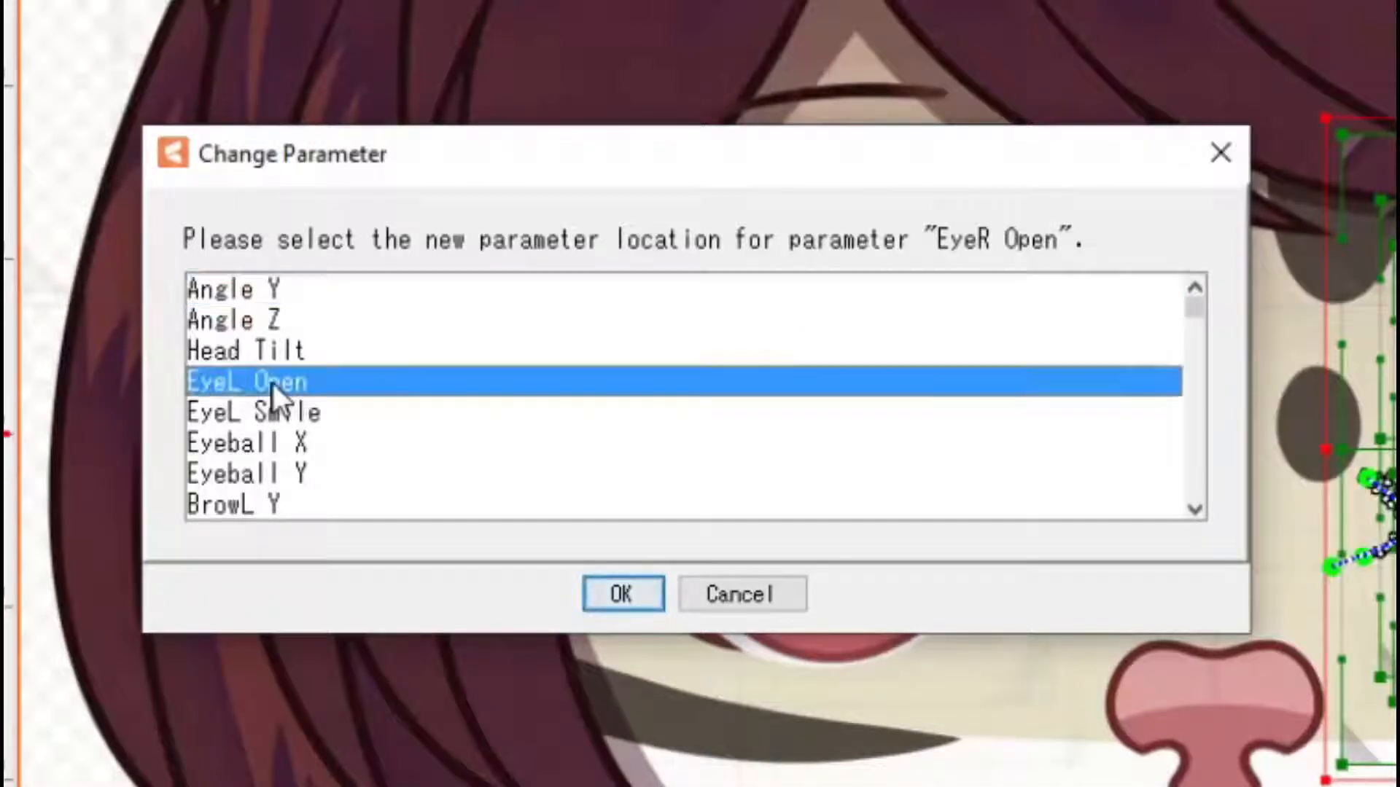
pyautogui.click(621, 594)
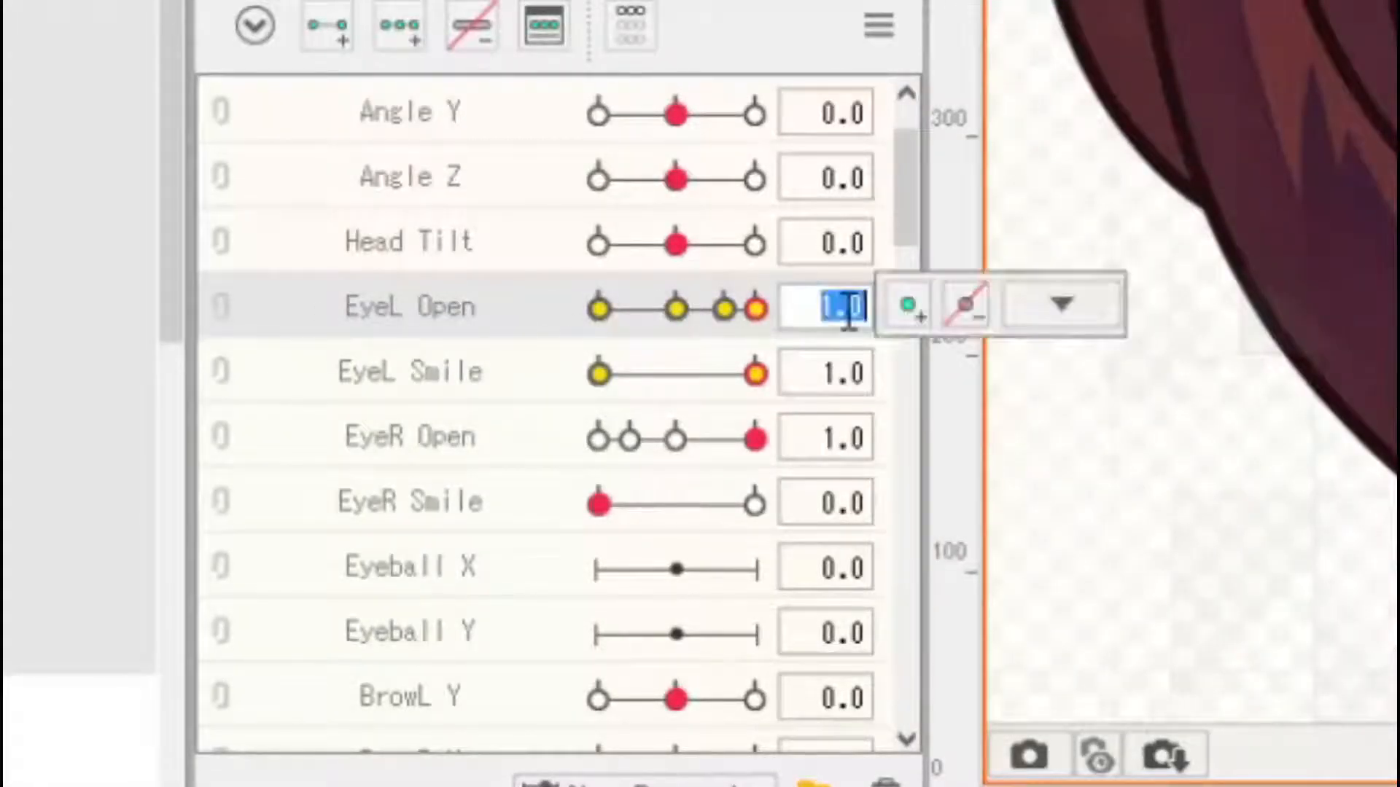
# Adjust EyeL Open key values in reverse order: 1.0, 0.8, 0.5, 0.0
pyautogui.click(1058, 305)
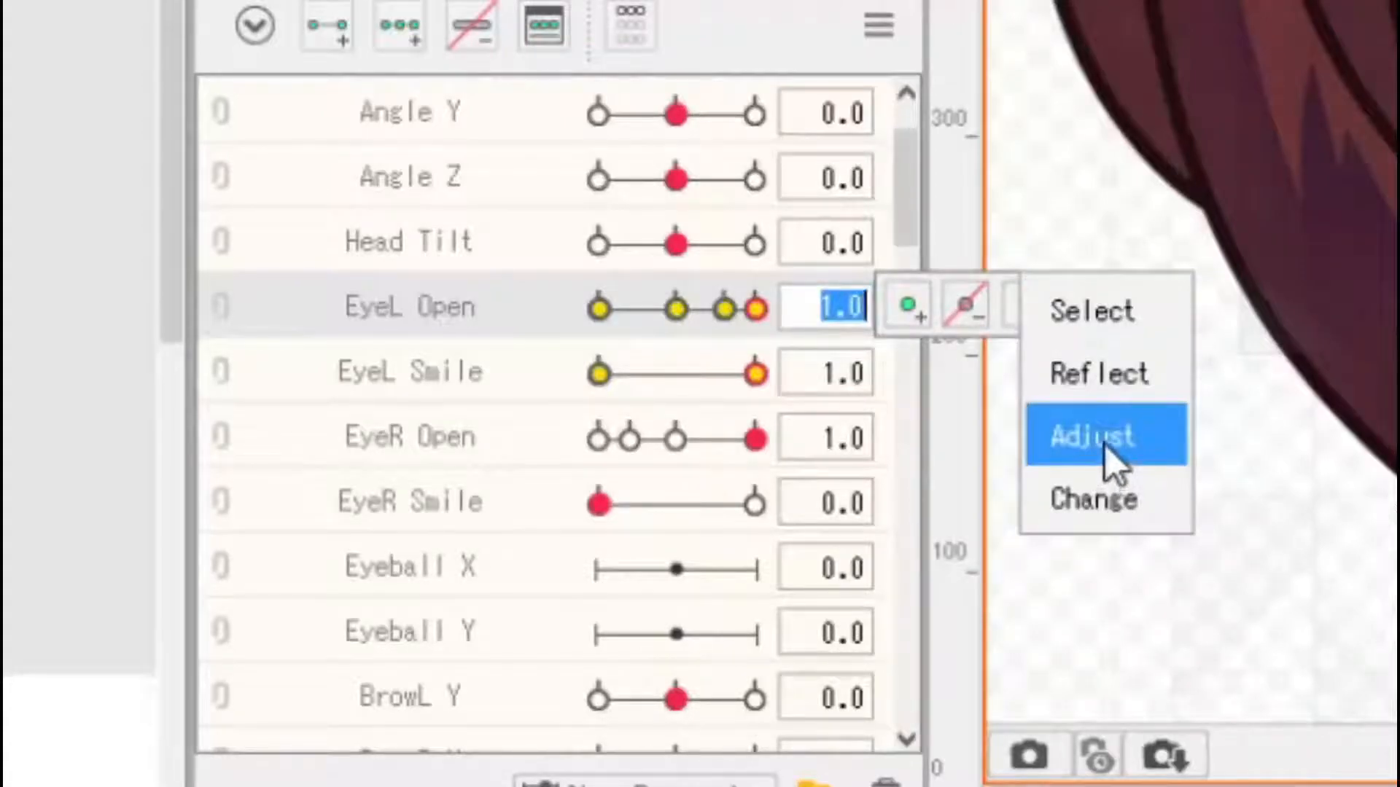
pyautogui.click(1090, 436)
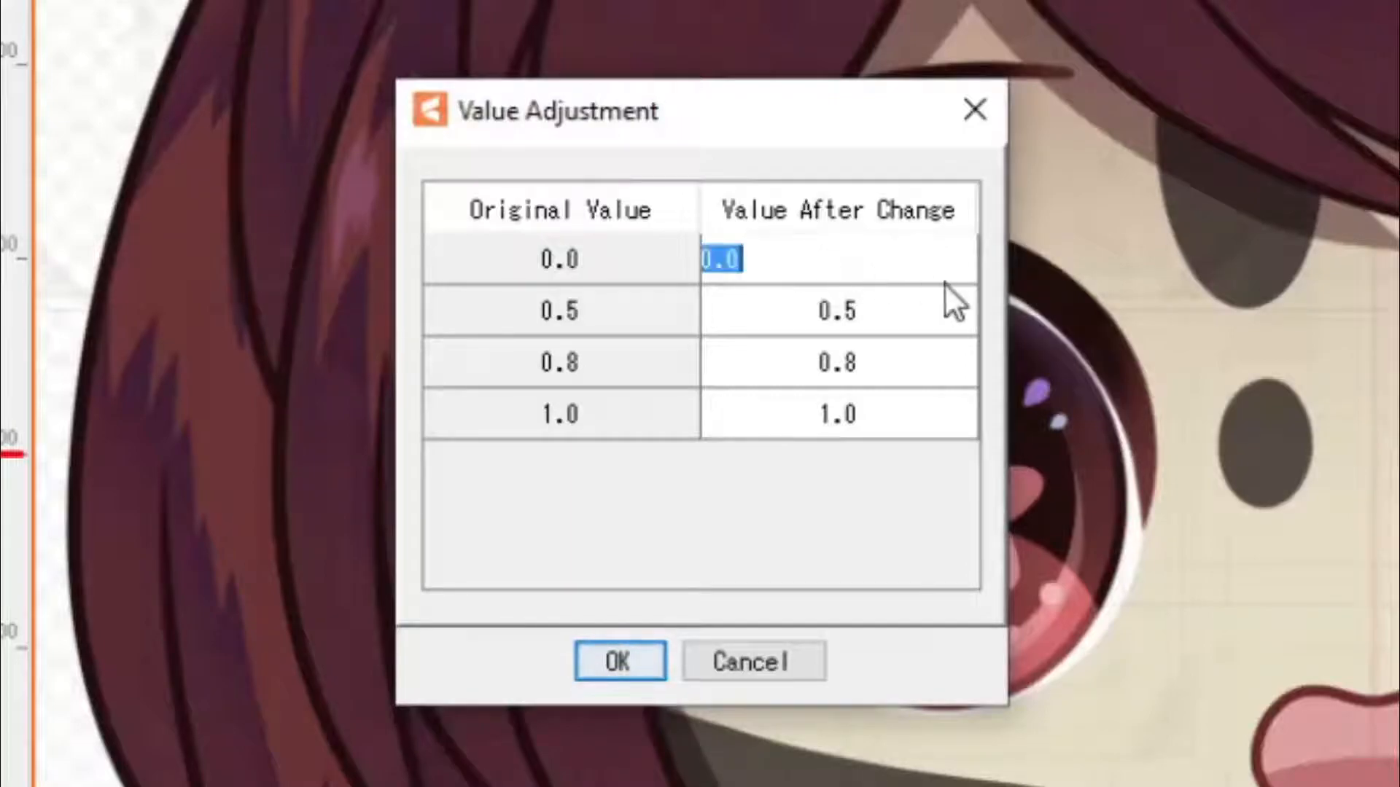
pyautogui.write('1.0')
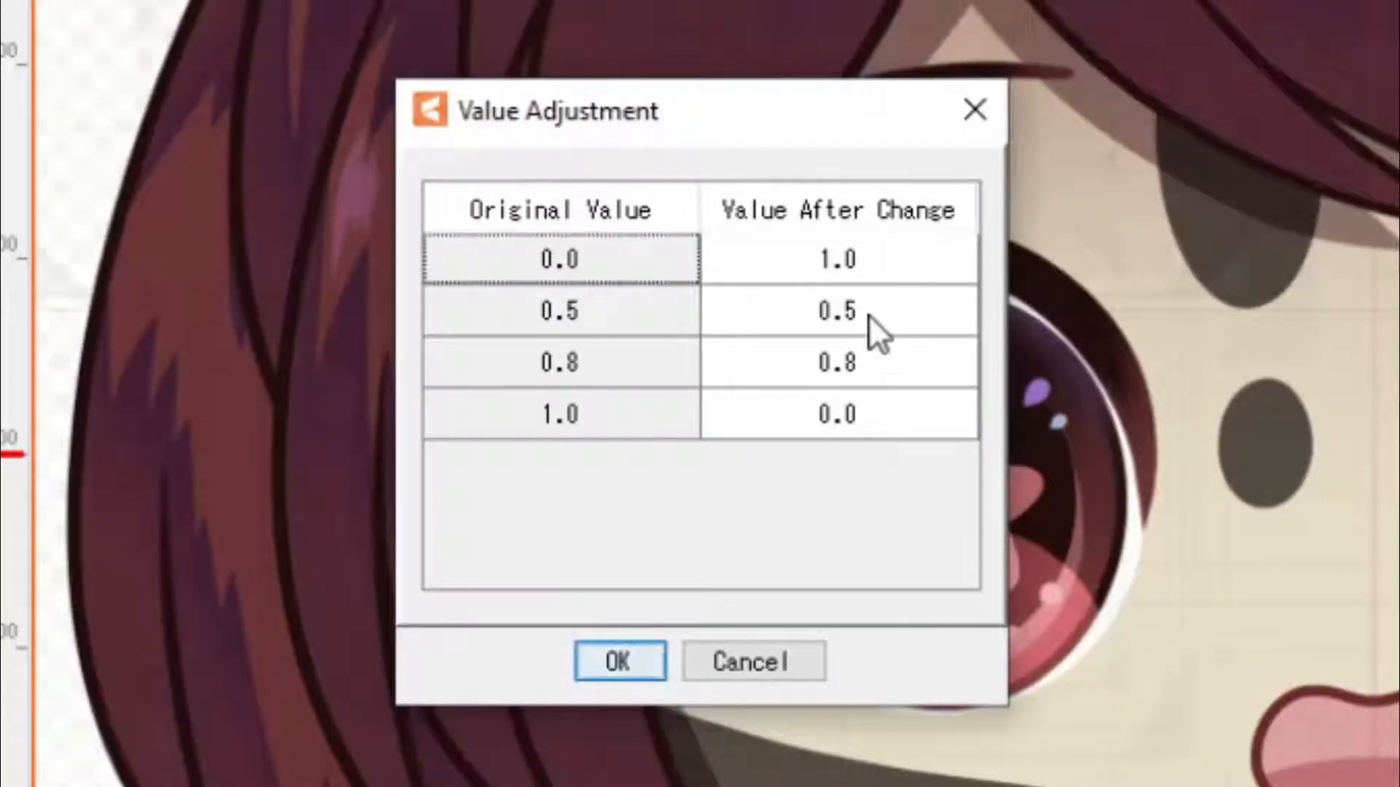
pyautogui.click(837, 310)
pyautogui.write('0.8')
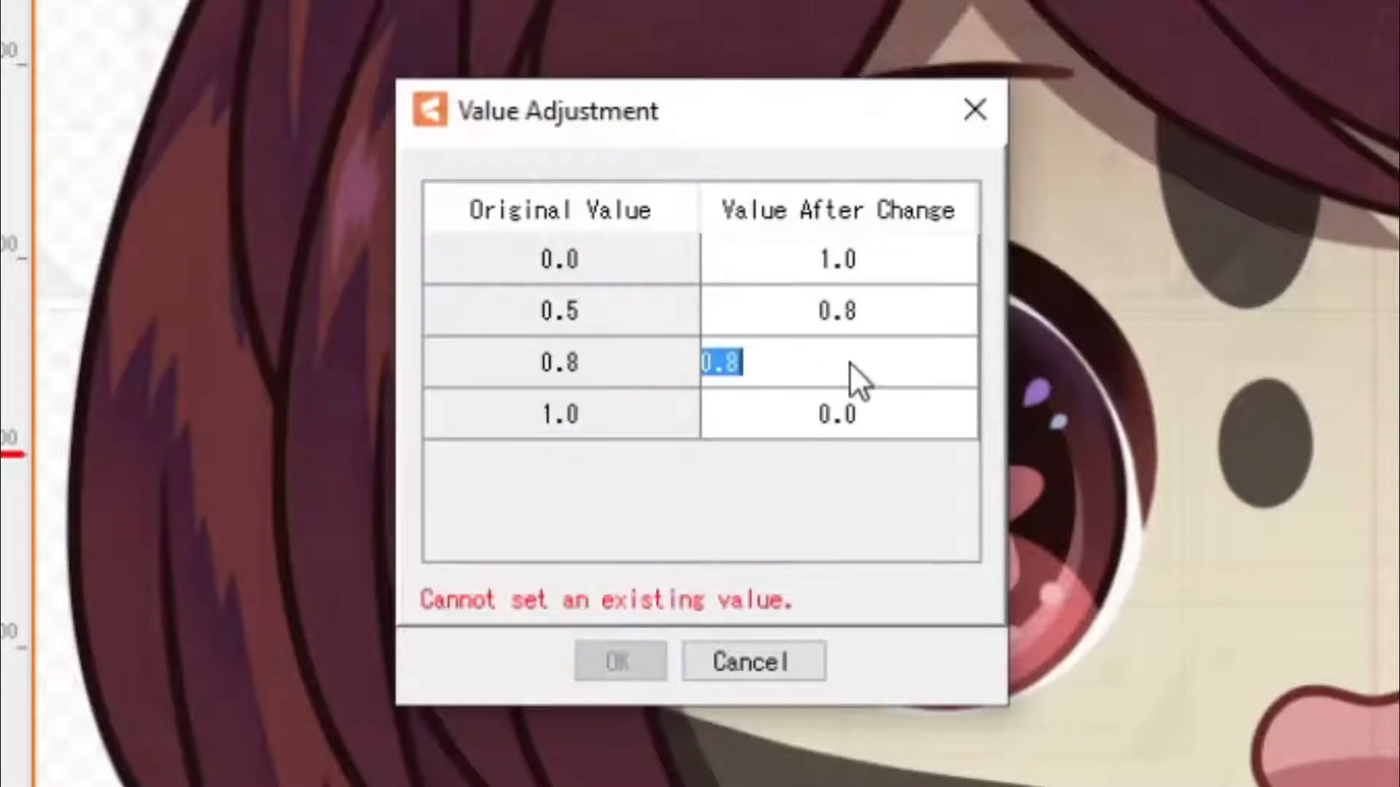
pyautogui.write('0.5')
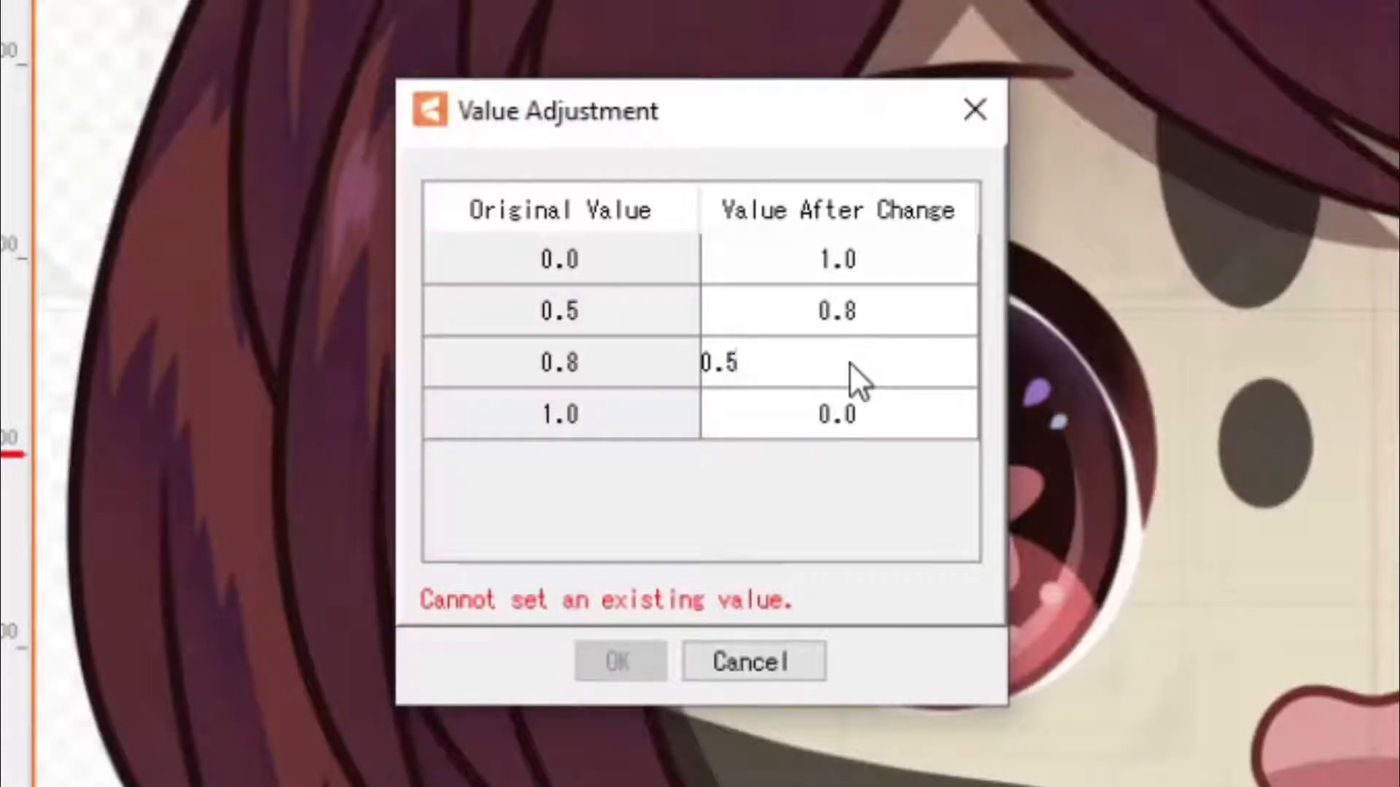
pyautogui.click(752, 663)
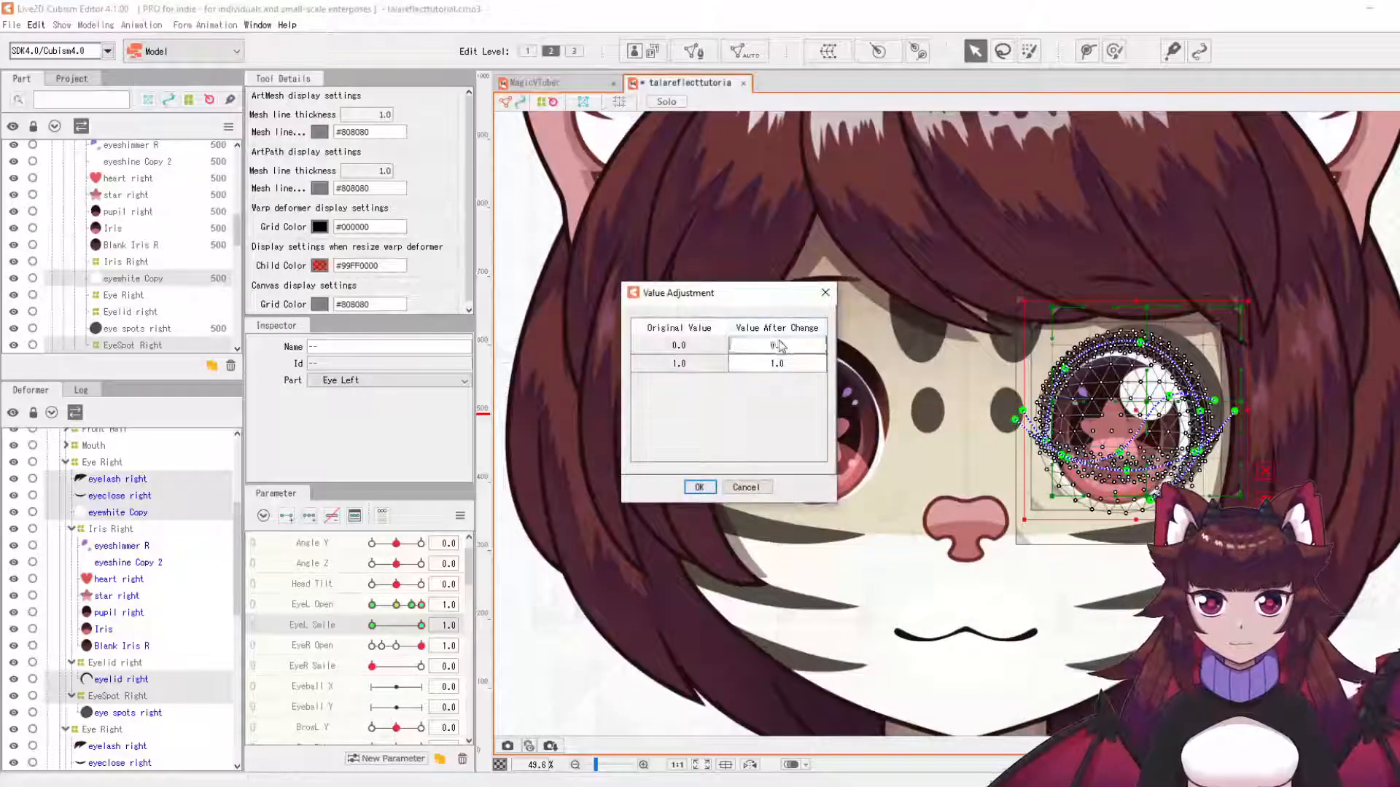
pyautogui.click(699, 487)
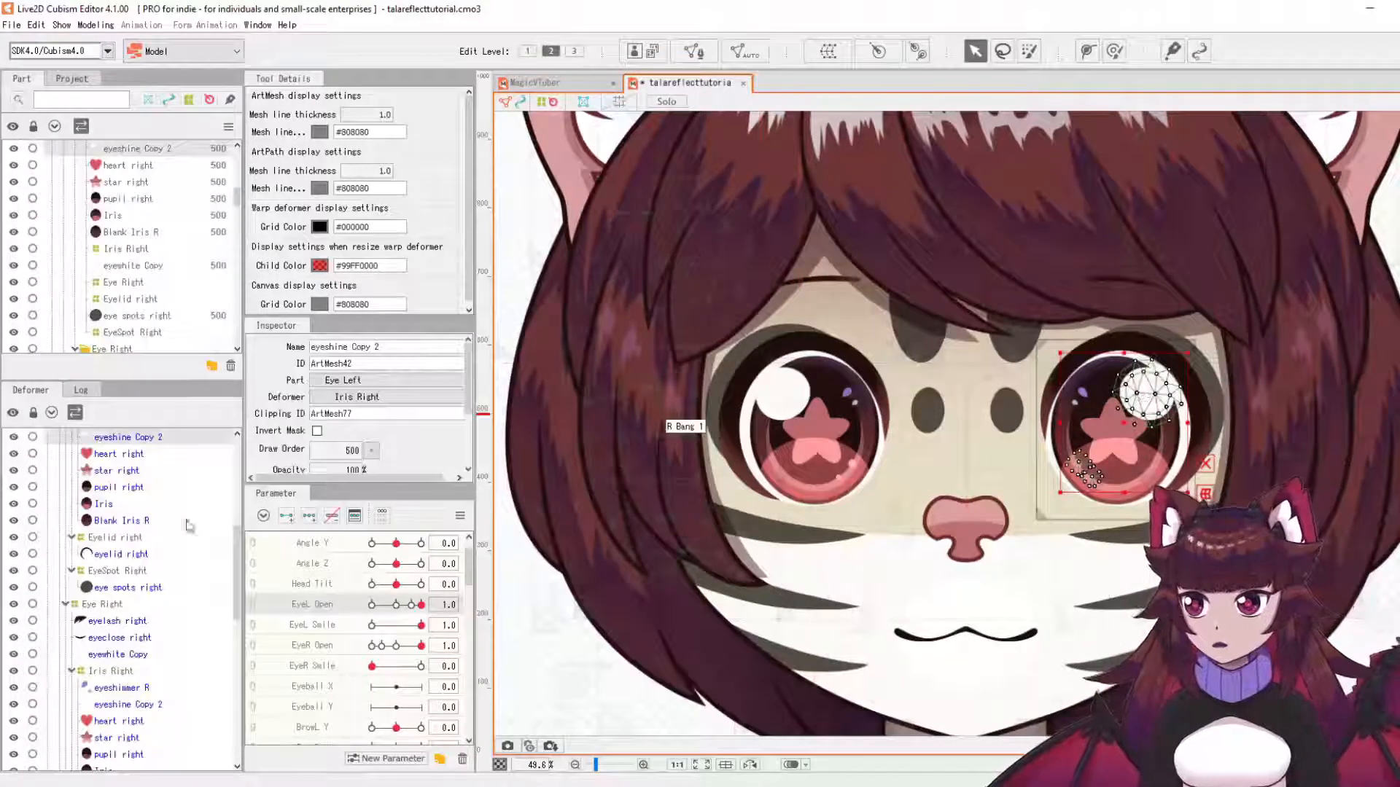
# Reflect eyeshimmer R and eyeshine Copy 2 horizontally
pyautogui.click(120, 482)
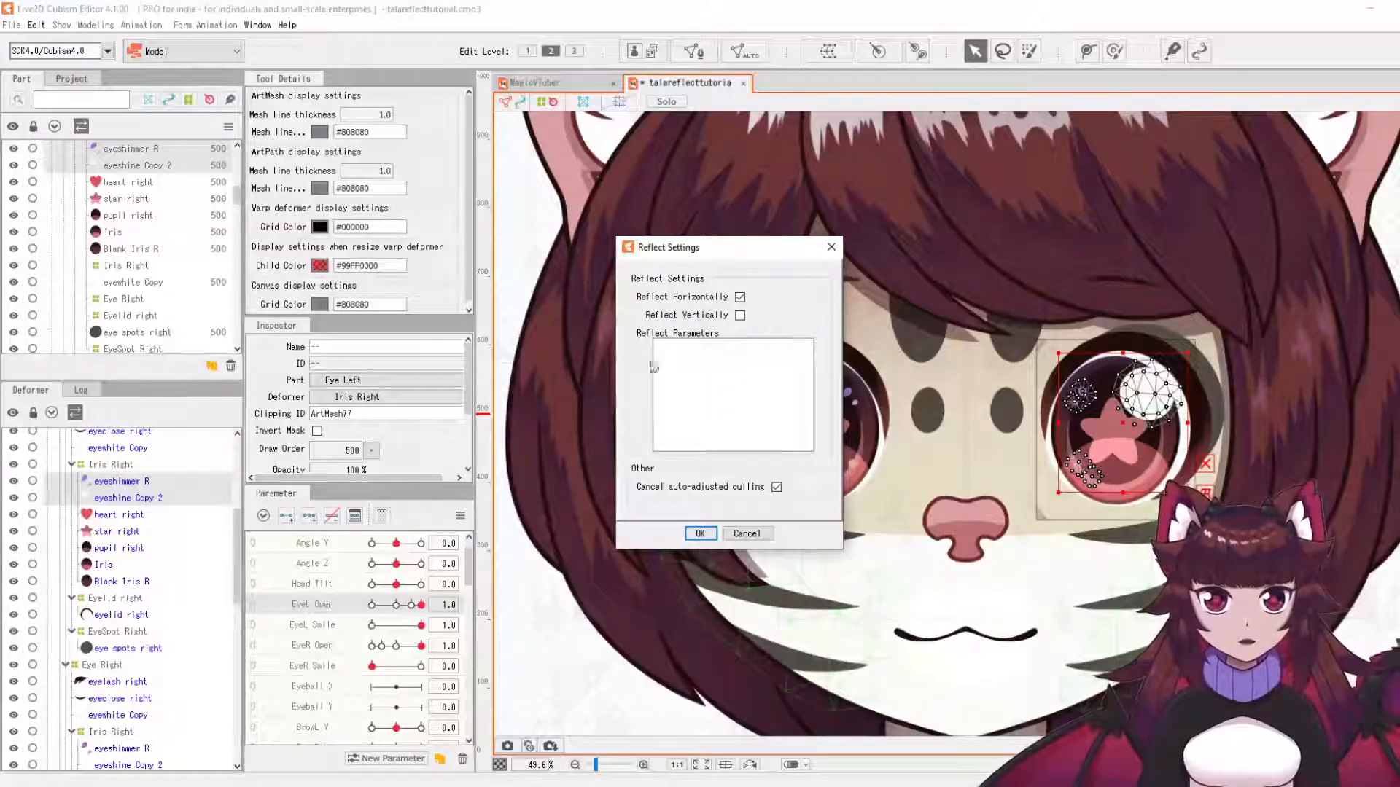
pyautogui.click(700, 533)
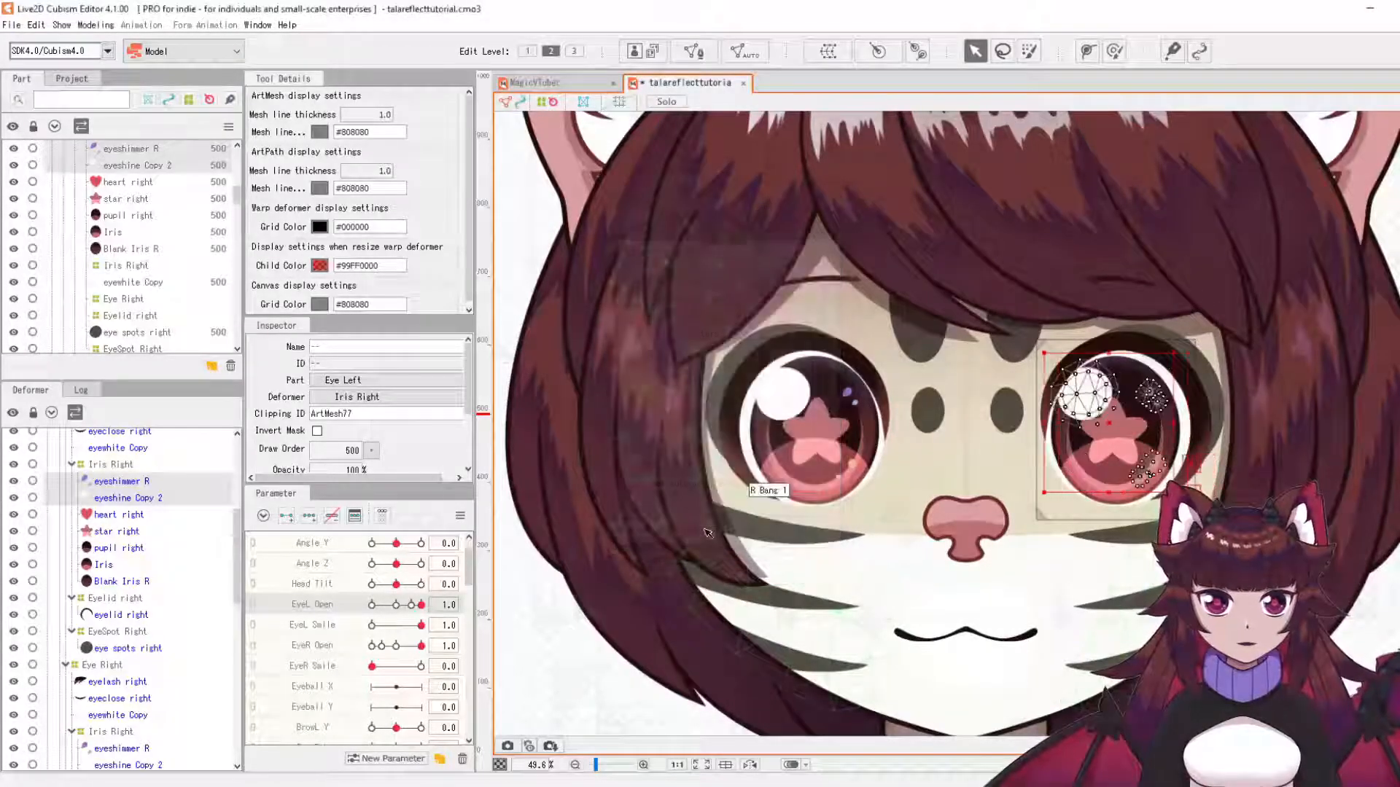